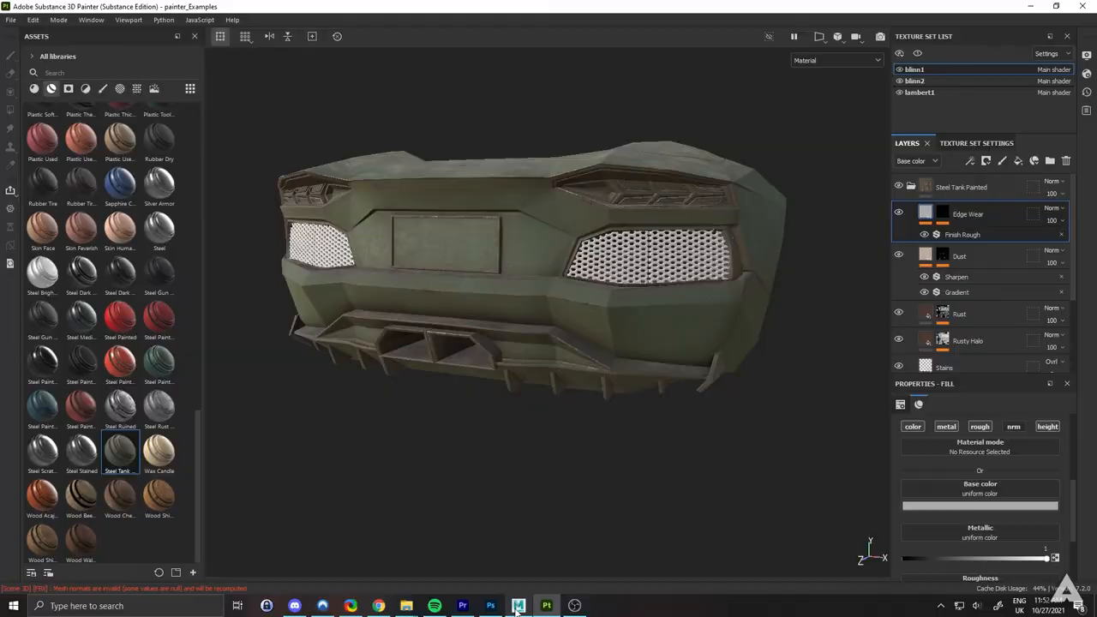
Step: In Maya, export the selected Lambo_low2 mesh over the existing Lambo_low.fbx
left_click(518, 605)
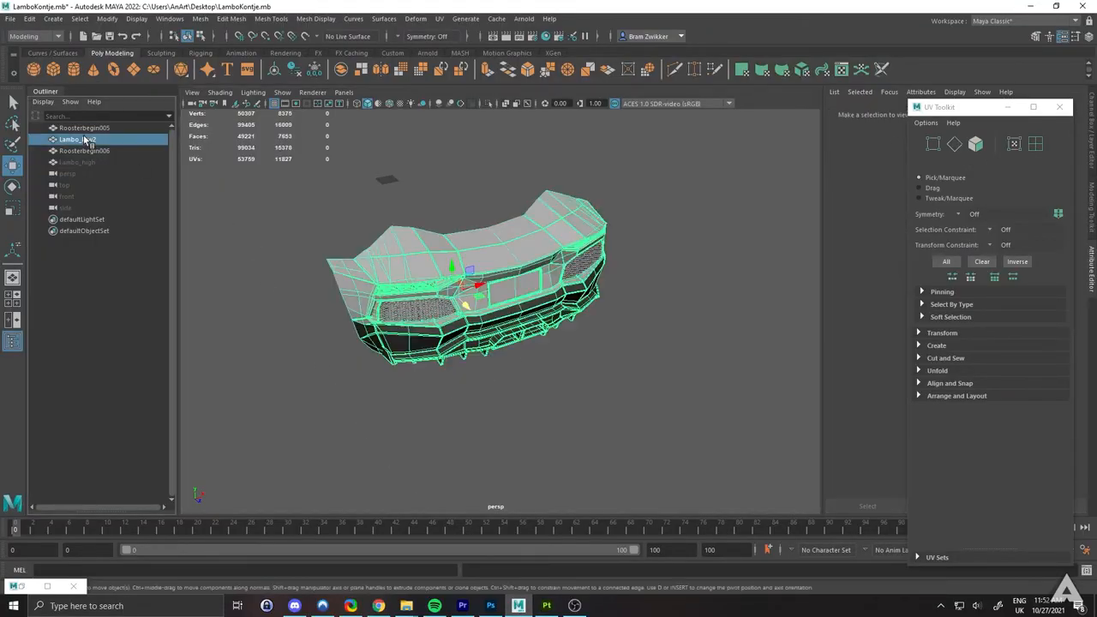
left_click(83, 128)
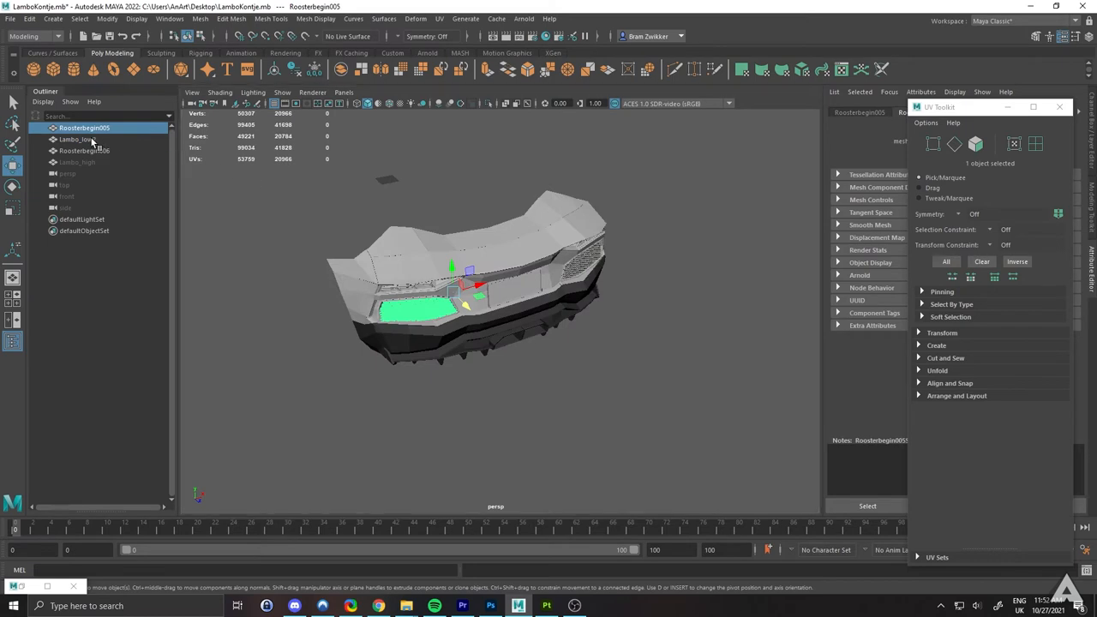
left_click(9, 18)
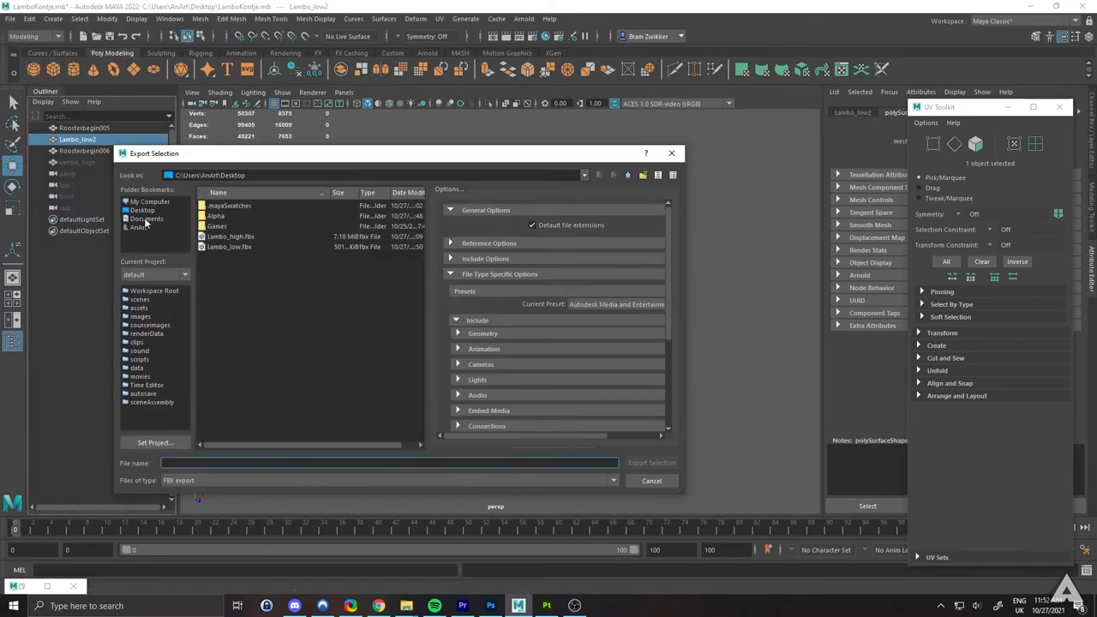
left_click(229, 246)
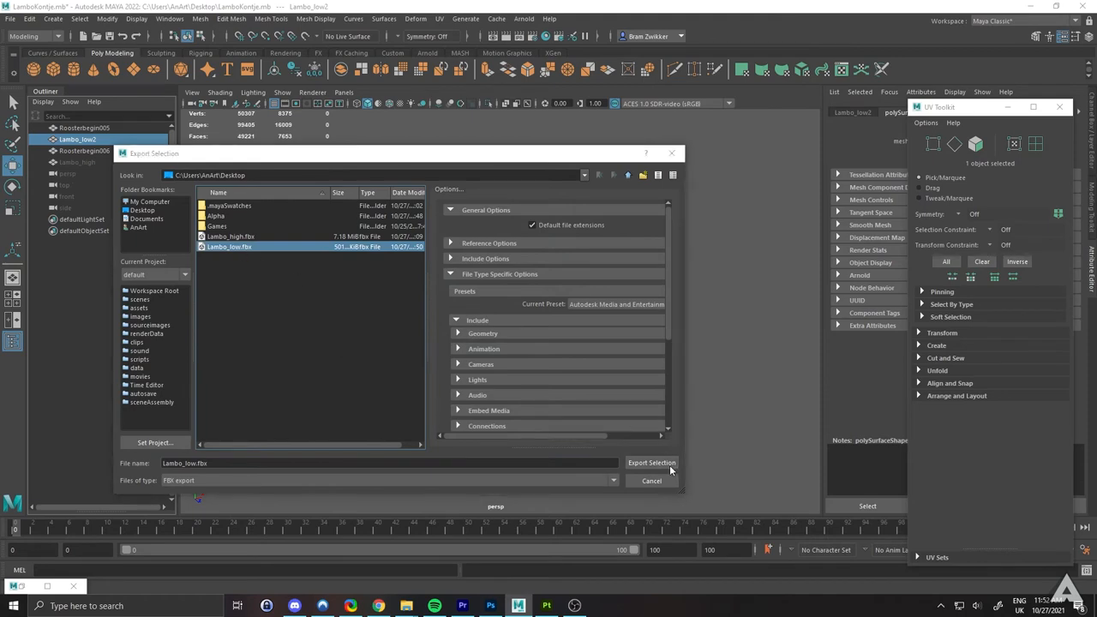
left_click(651, 462)
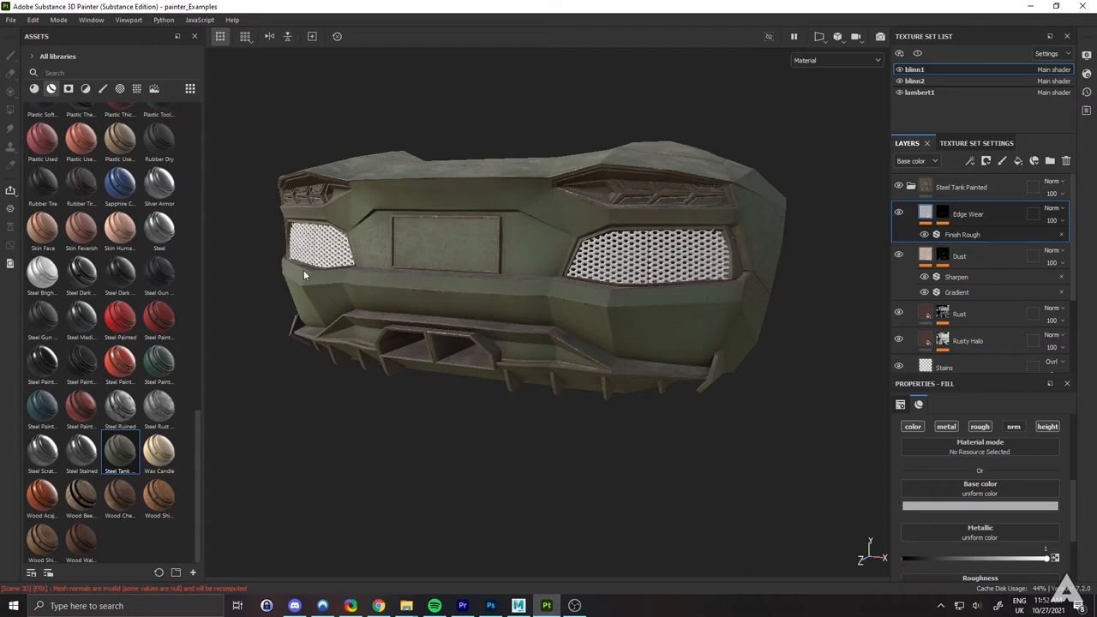
Step: In Painter's Project Configuration, choose Lambo_low.fbx as the replacement mesh file
left_click(33, 20)
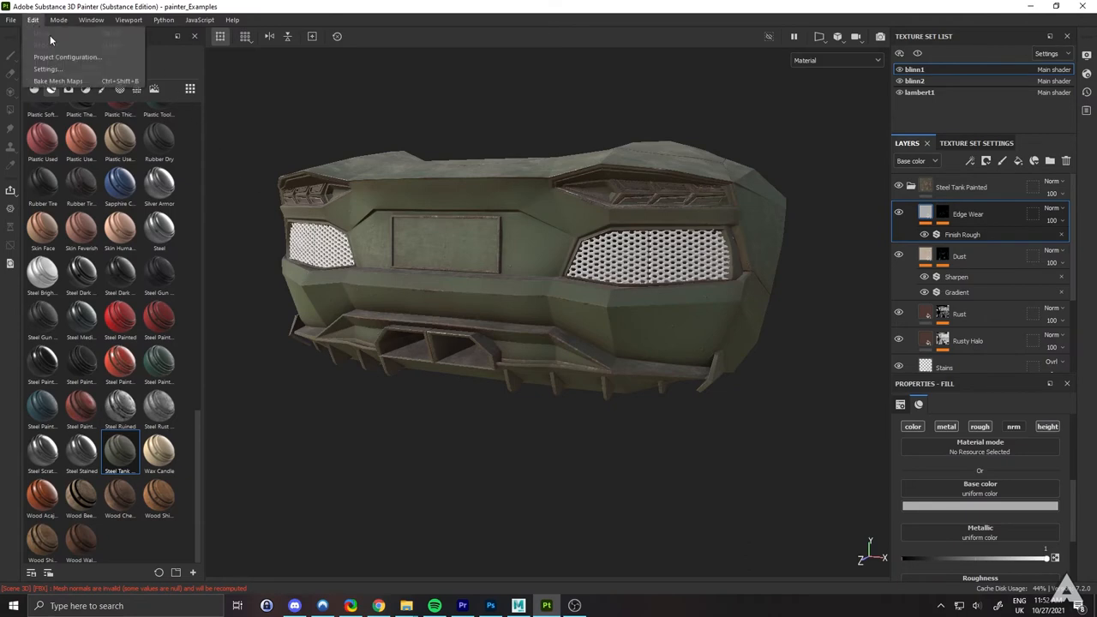
left_click(67, 57)
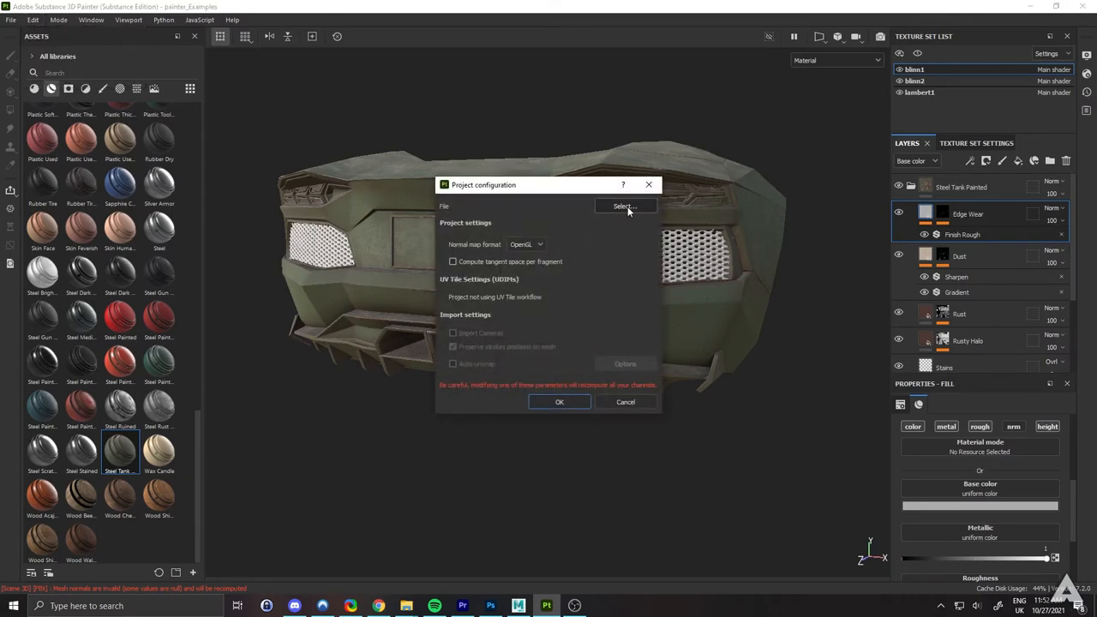
left_click(624, 205)
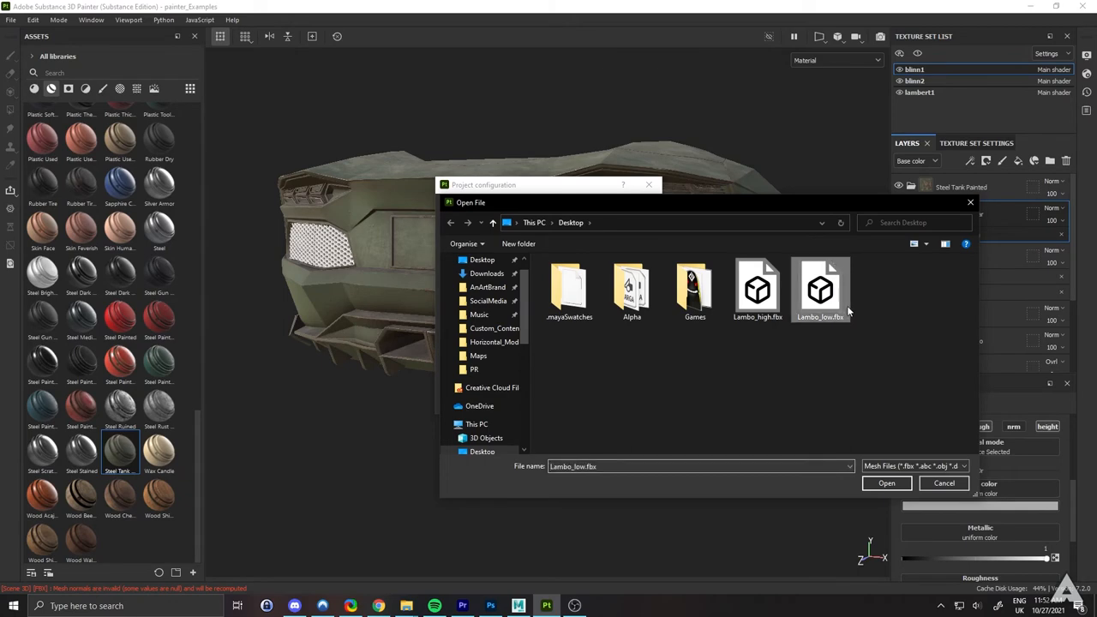
left_click(886, 483)
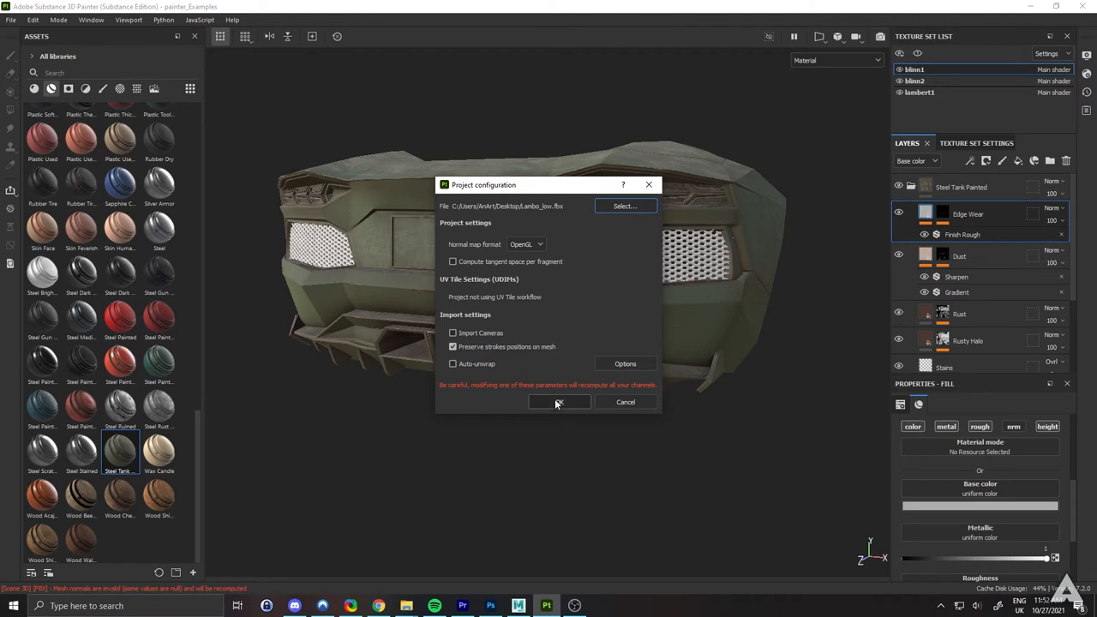
Step: Confirm the configuration so the car reloads with the vent-free mesh and existing layers
left_click(559, 402)
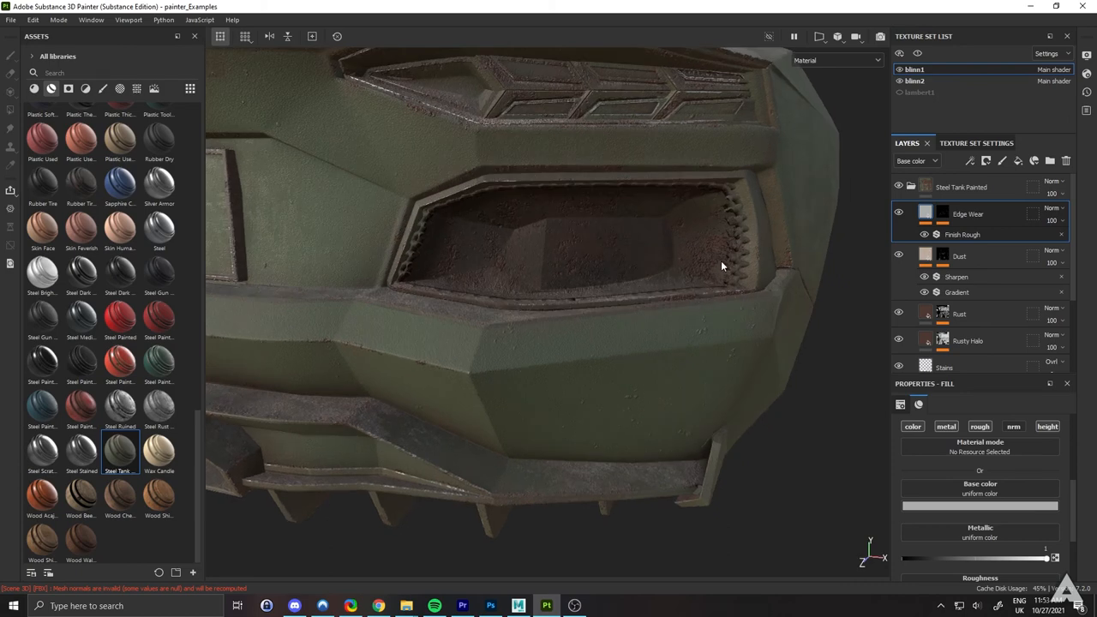
mouse_move(431, 216)
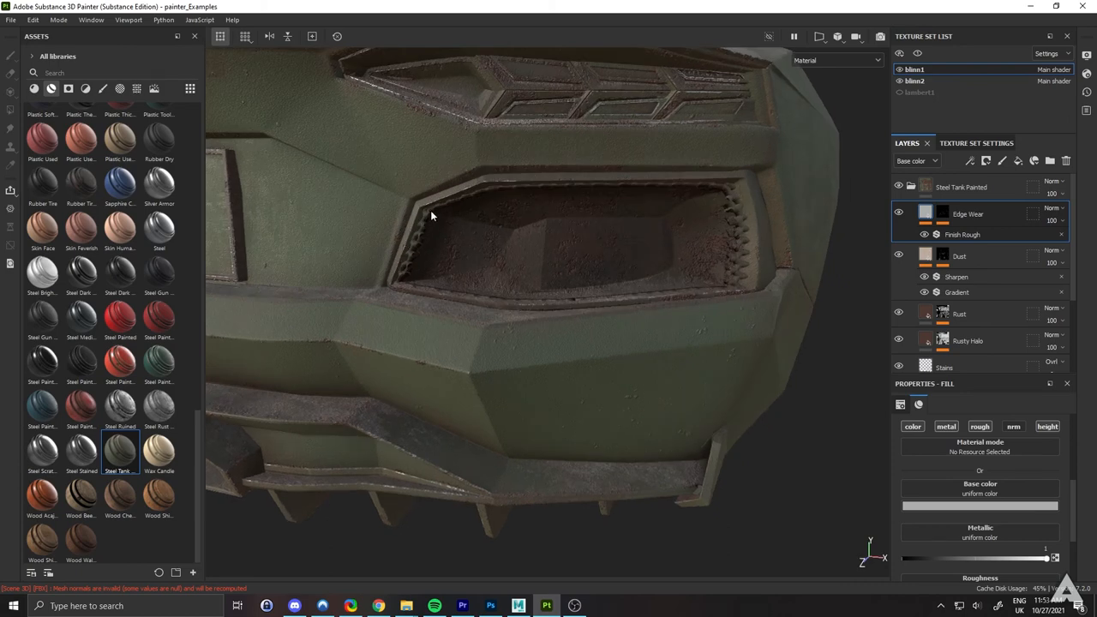
mouse_move(446, 212)
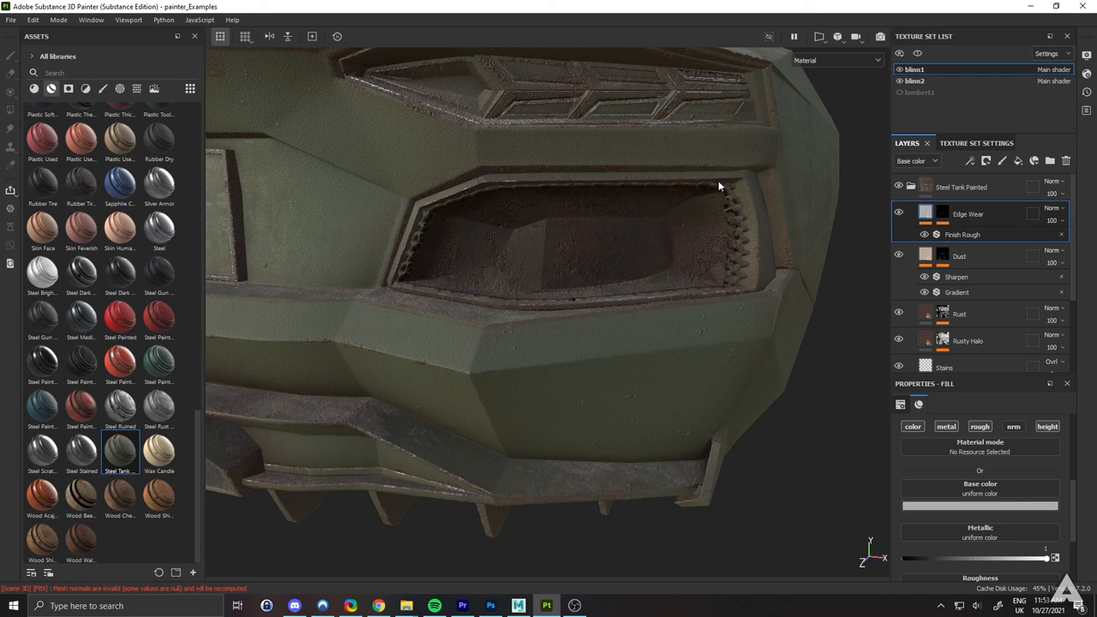
left_click_drag(720, 186, 574, 357)
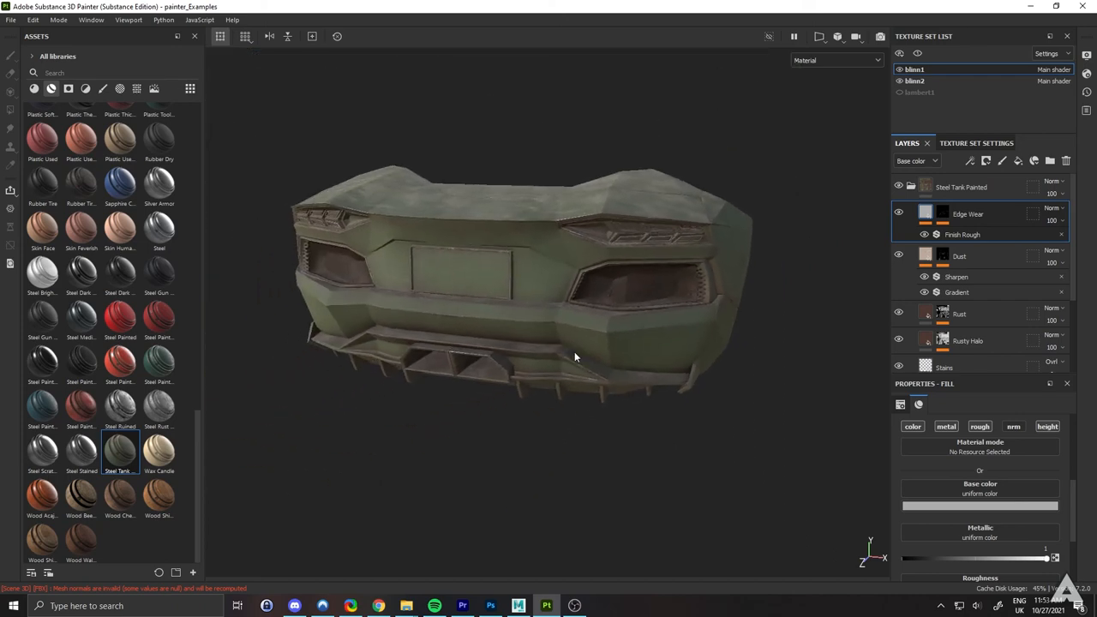